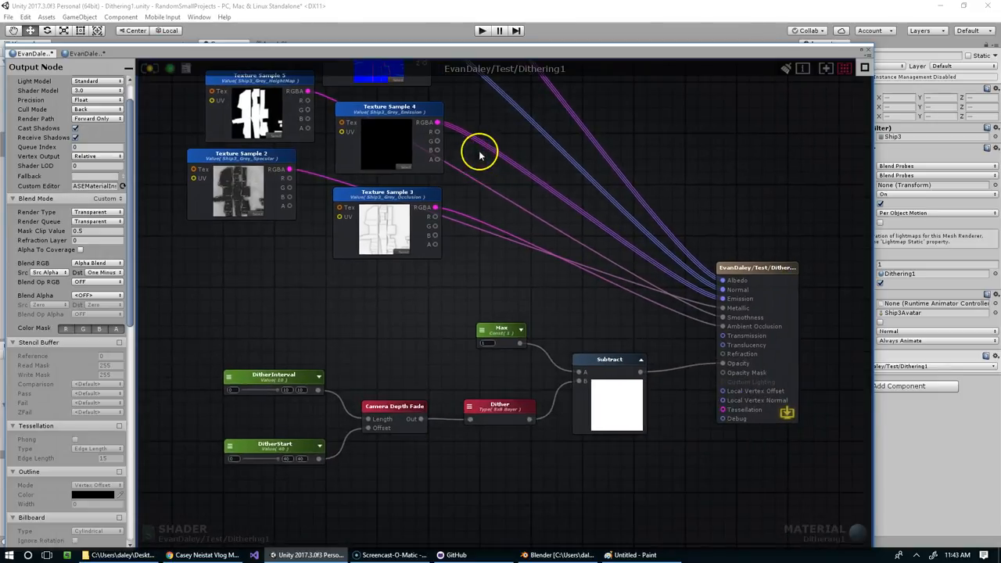
Confirm blend mode stays Custom, then box-select Camera Depth Fade with DitherInterval and DitherStart
left_click_drag(481, 153, 653, 239)
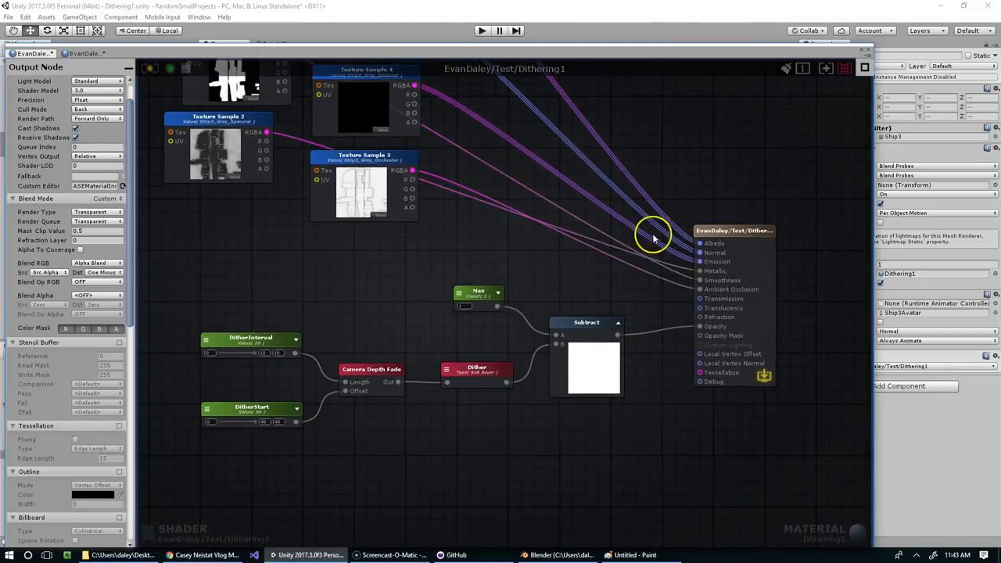
left_click_drag(653, 238, 571, 180)
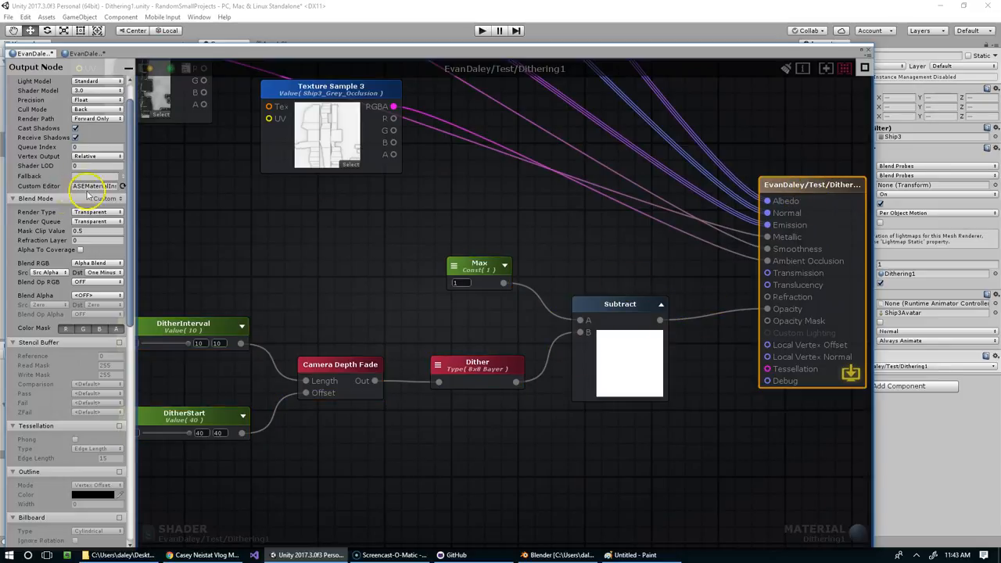
left_click(97, 198)
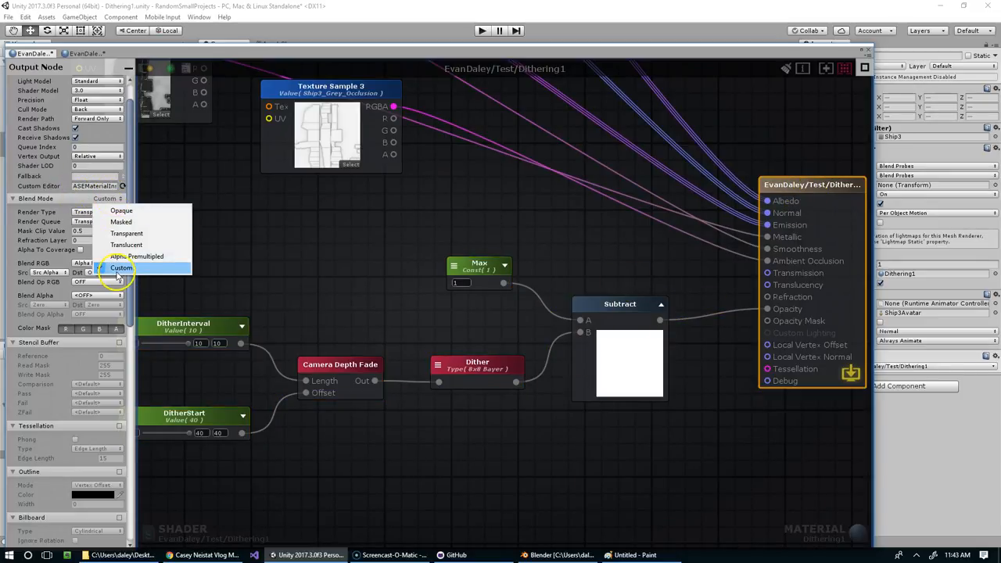
left_click(126, 233)
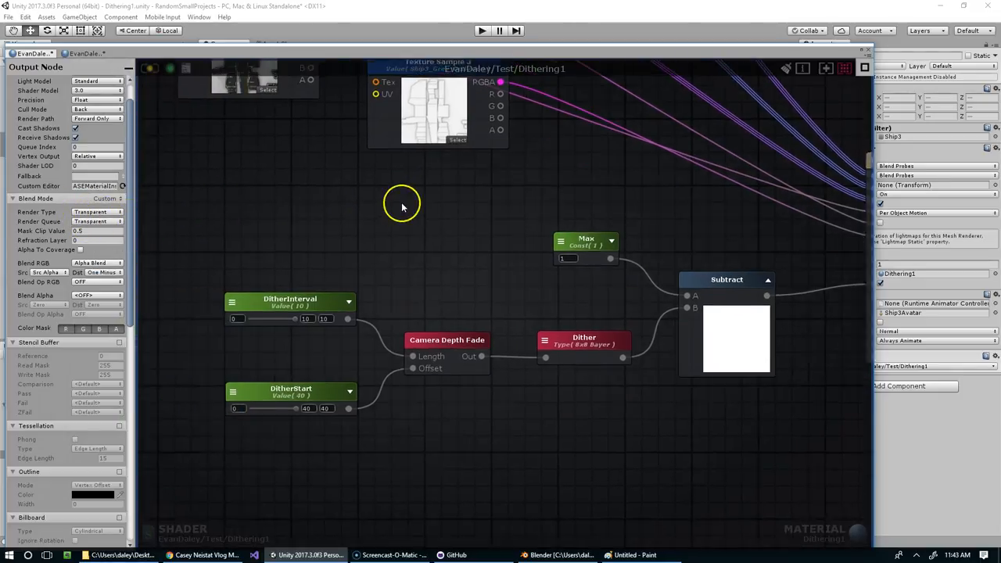
left_click_drag(401, 202, 489, 460)
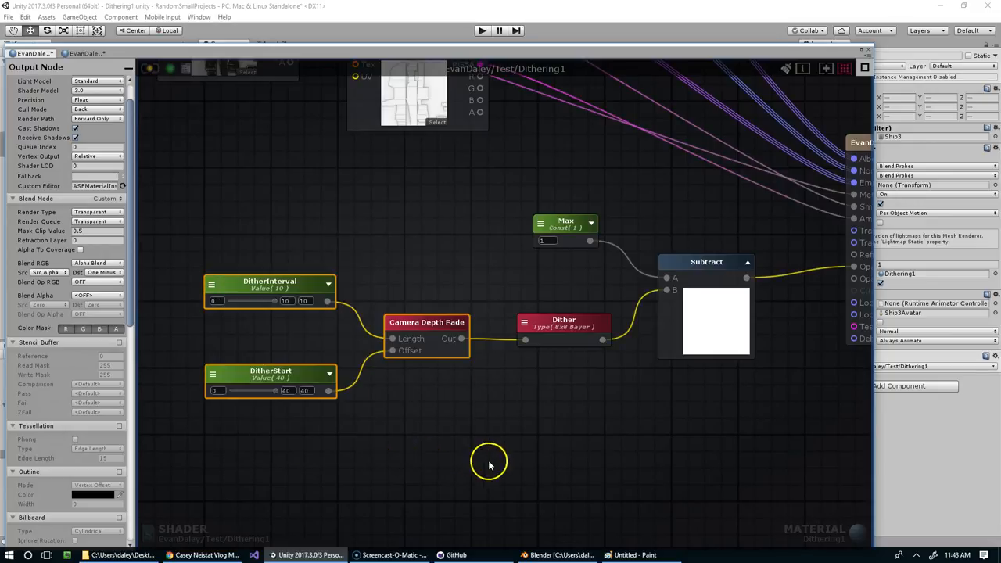
mouse_move(377, 53)
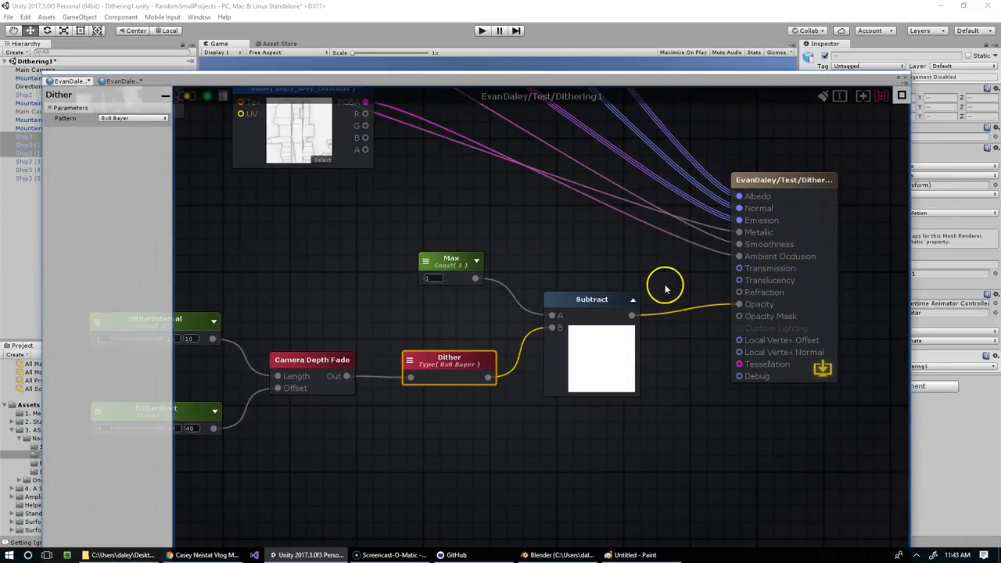
Inspect the Dither node's Bayer pattern setting and the Max constant's value
left_click(450, 258)
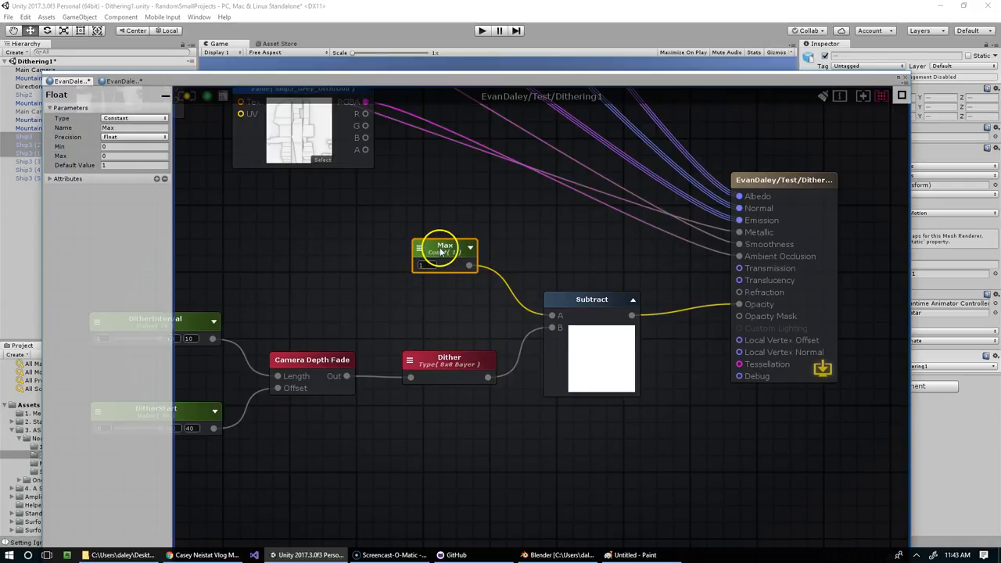
left_click(589, 294)
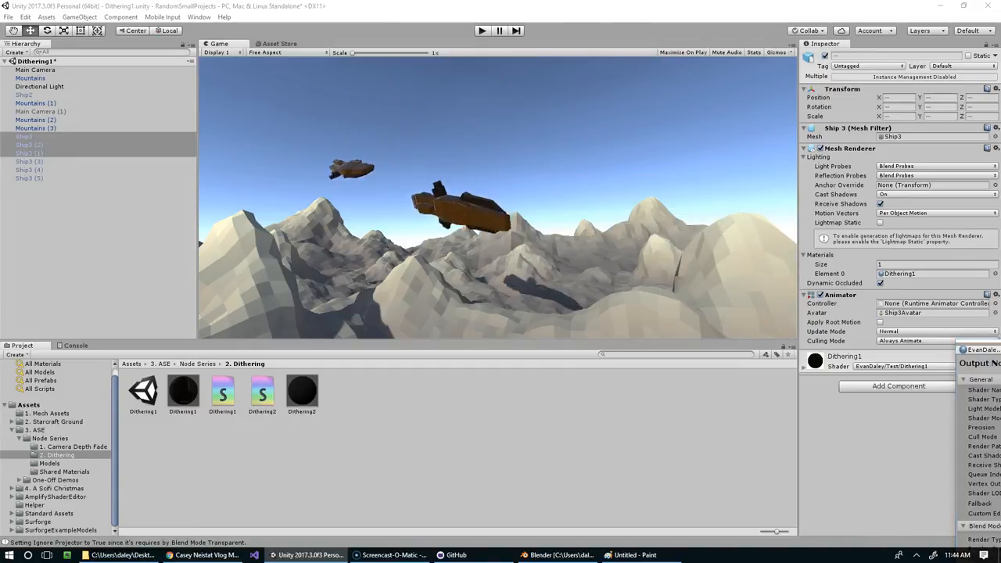
Enter Play mode so ships dissolve into a dithered pattern near the camera
left_click(50, 513)
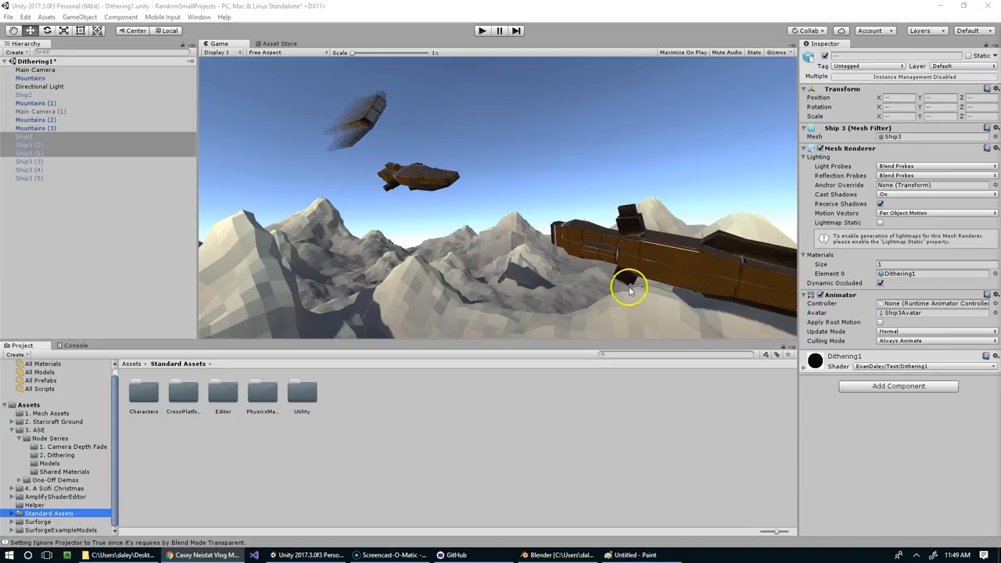
mouse_move(617, 186)
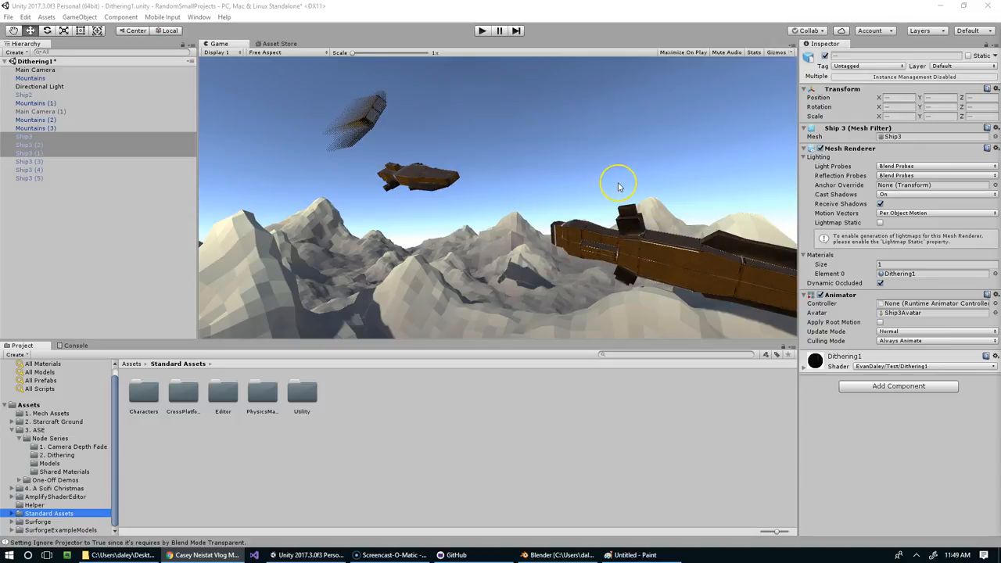